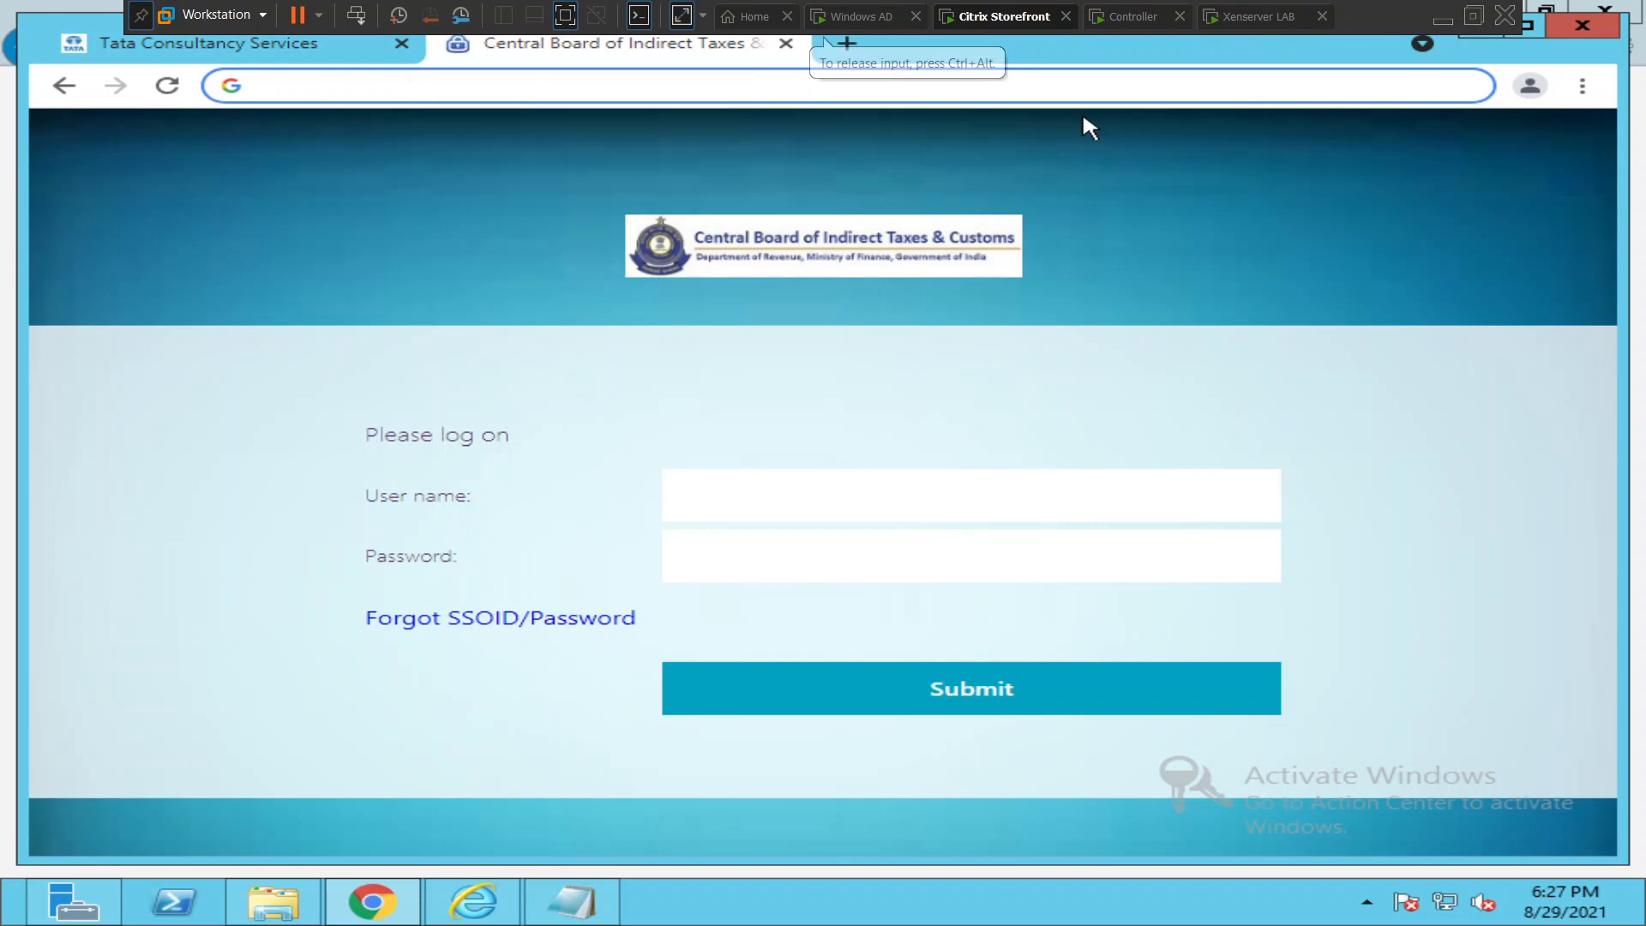
Navigate Chrome to myappstore.cbic.gov.in to load the CBIC StoreFront logon page
click(391, 86)
text(myappstore.cbic.gov.in)
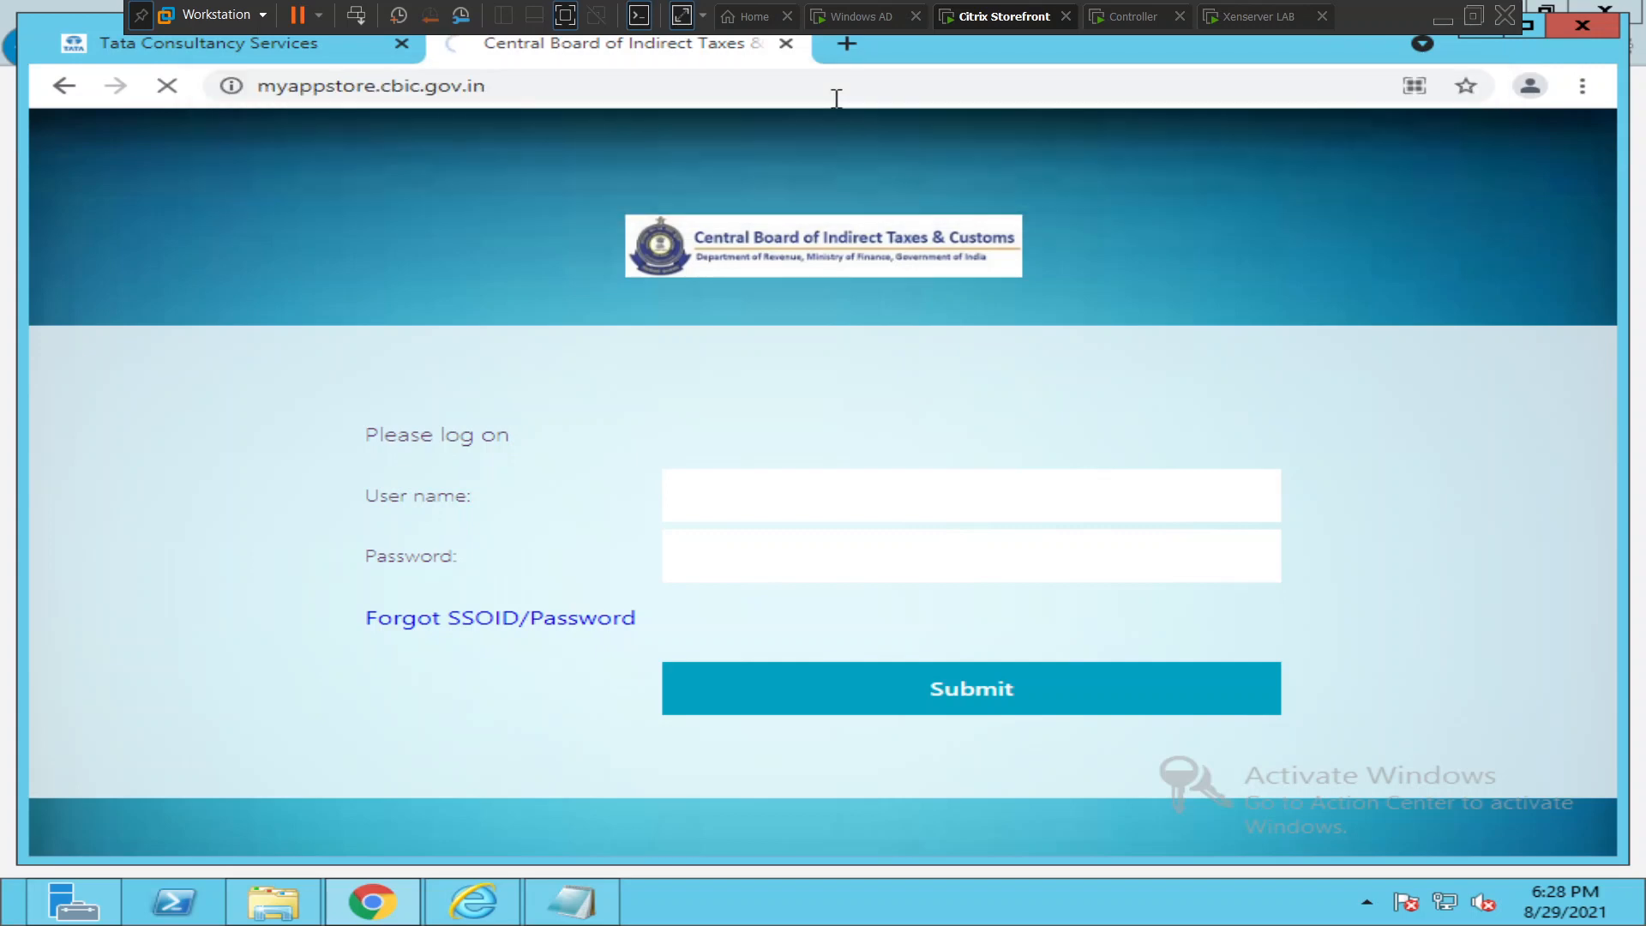
click(969, 687)
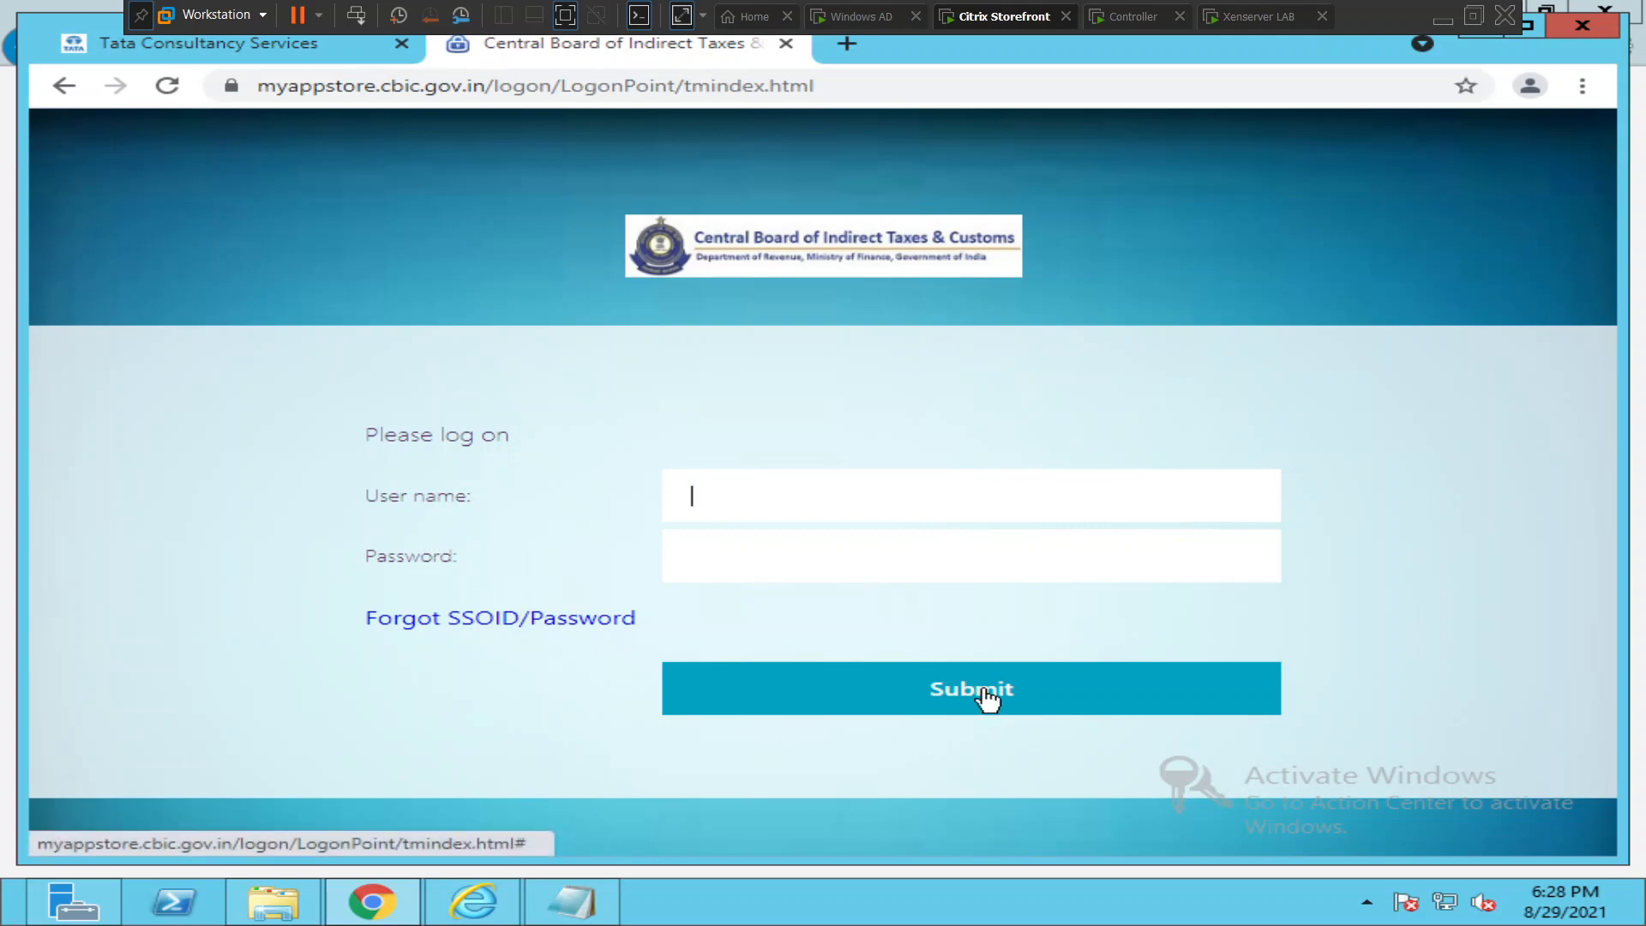
mouse_move(1560, 424)
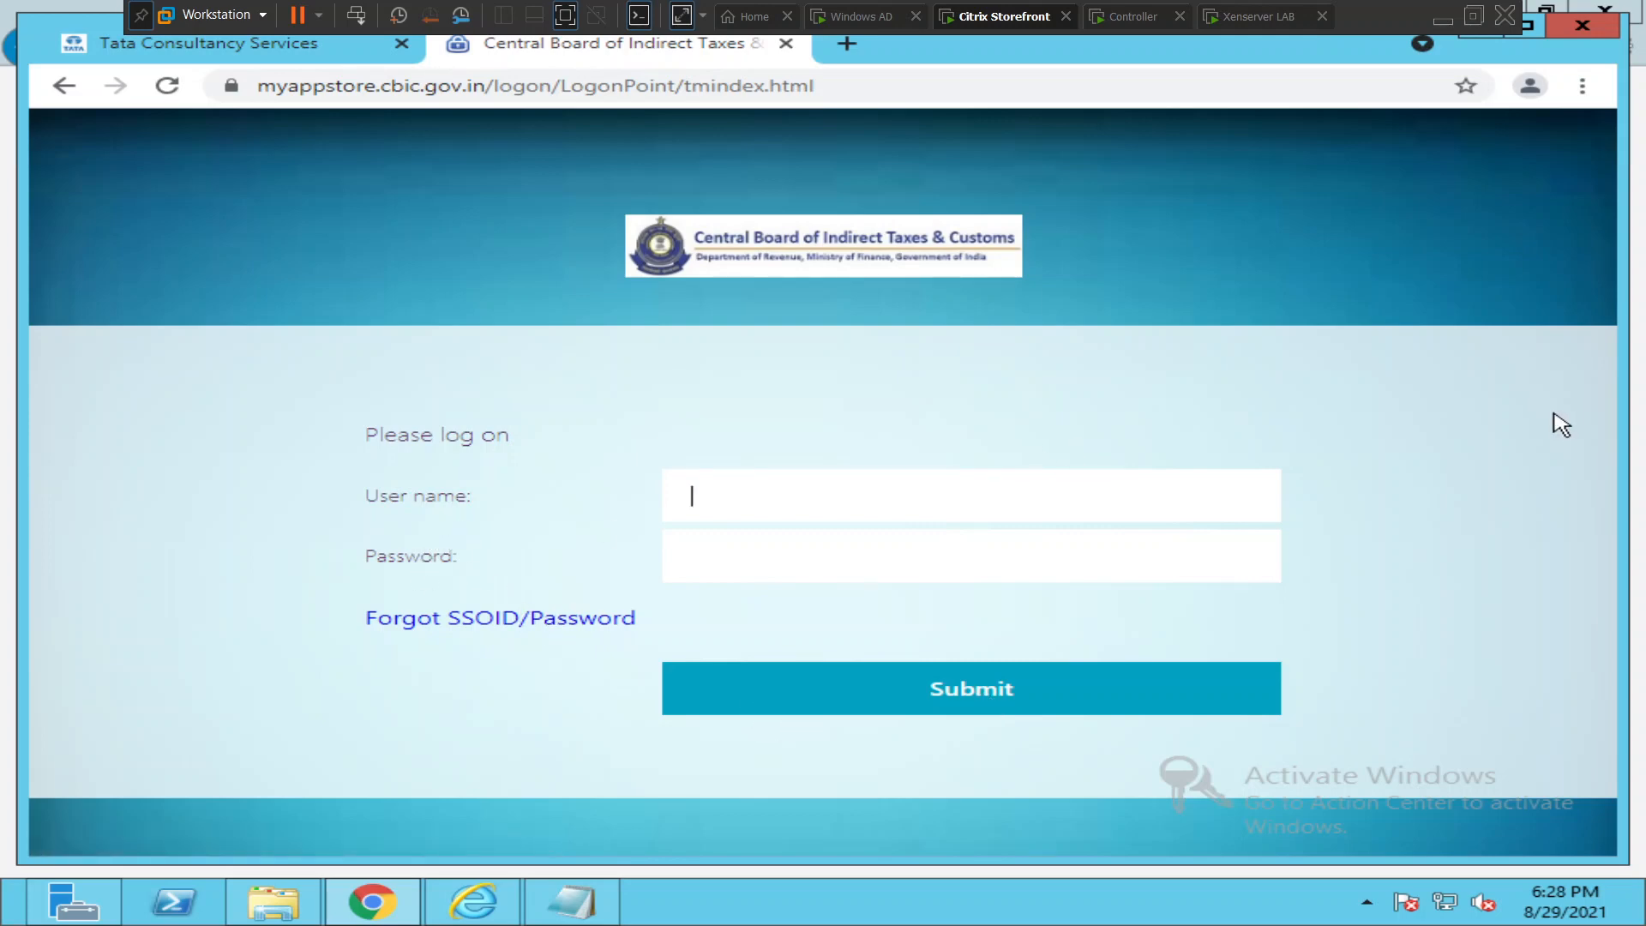